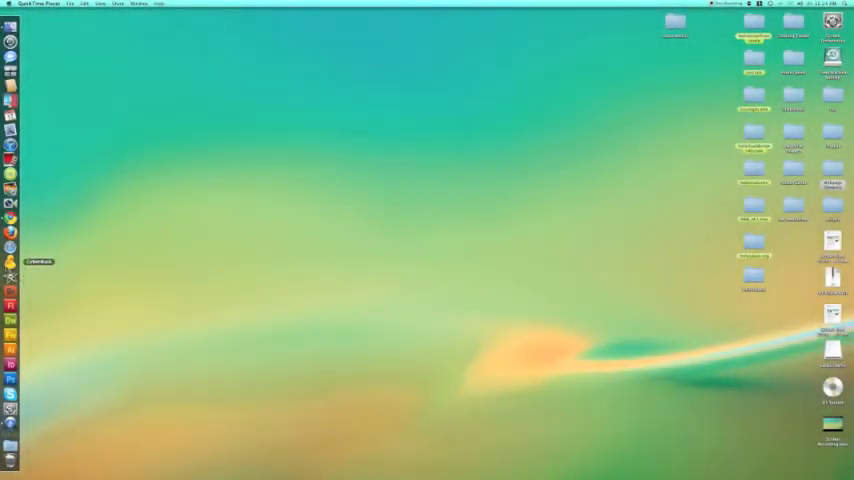
mouse_move(10, 246)
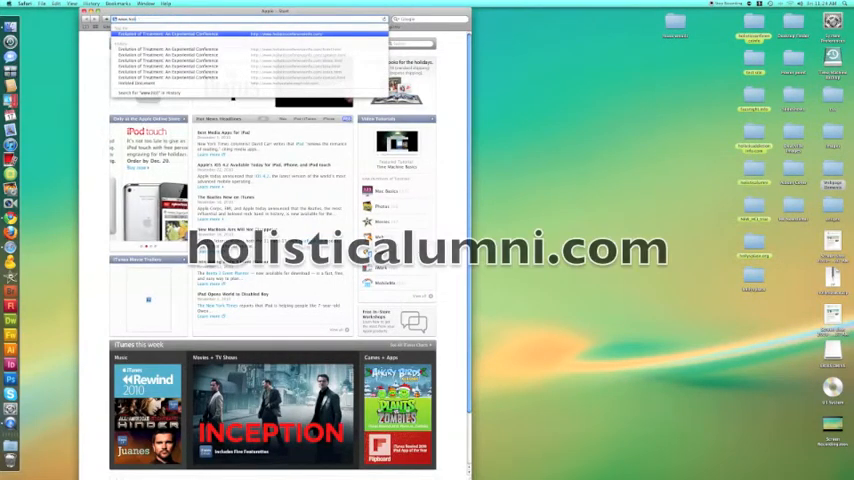
Enter holisticalumni.com in Safari's address bar
text(holisticalumni.com)
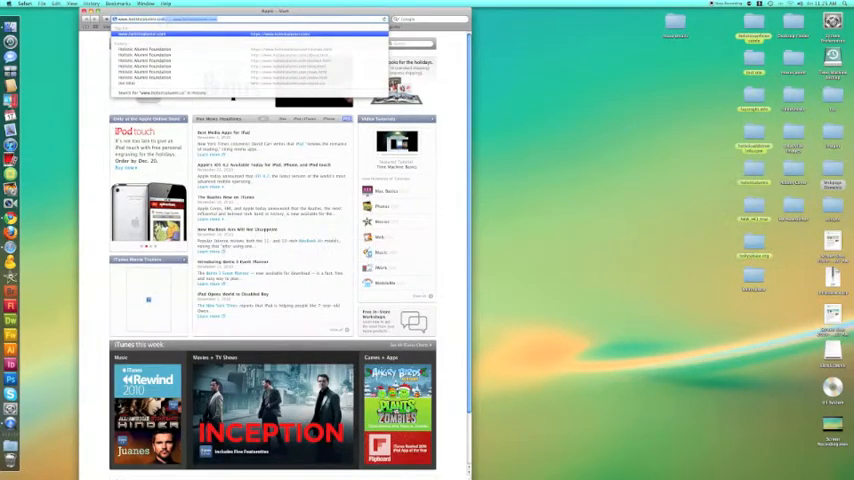
Load the Holistic Alumni Foundation home page and follow its Skype beta for Mac link
click(144, 38)
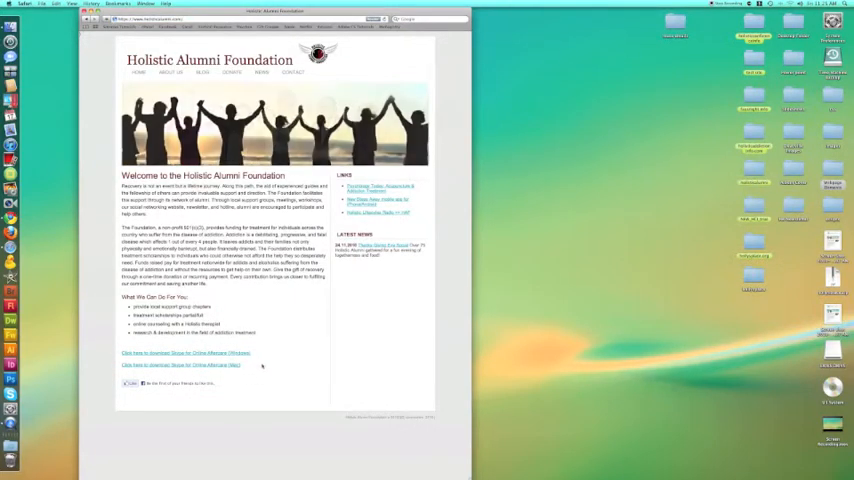
click(184, 352)
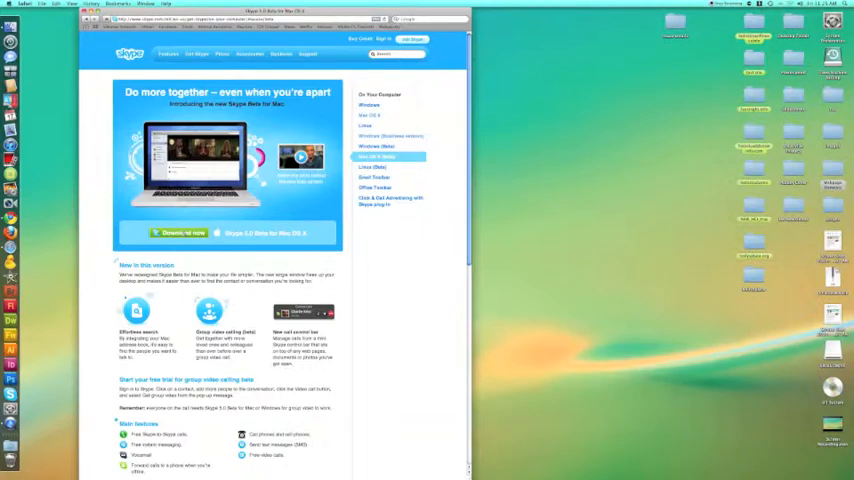
Download Skype 2.8 beta for Mac so its installer opens to the license agreement
click(180, 232)
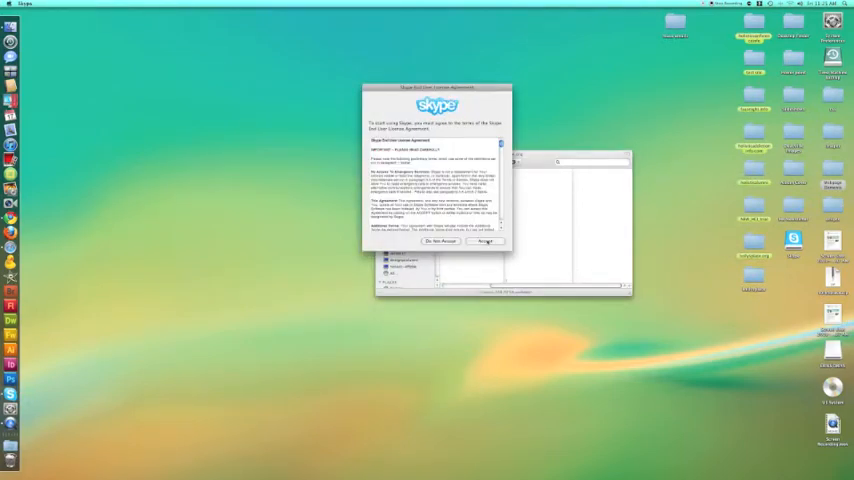
Agree to the Skype license so the welcome sign-in window appears
click(484, 240)
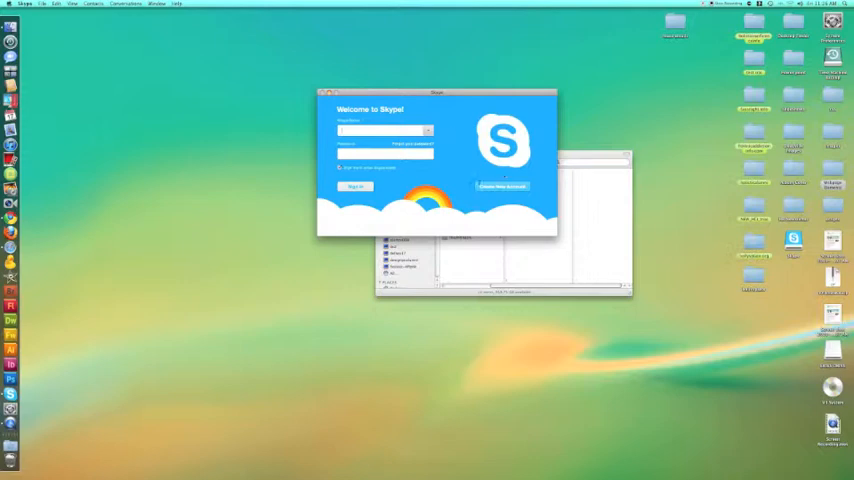
Start a new Skype account and fill in the account form
click(500, 188)
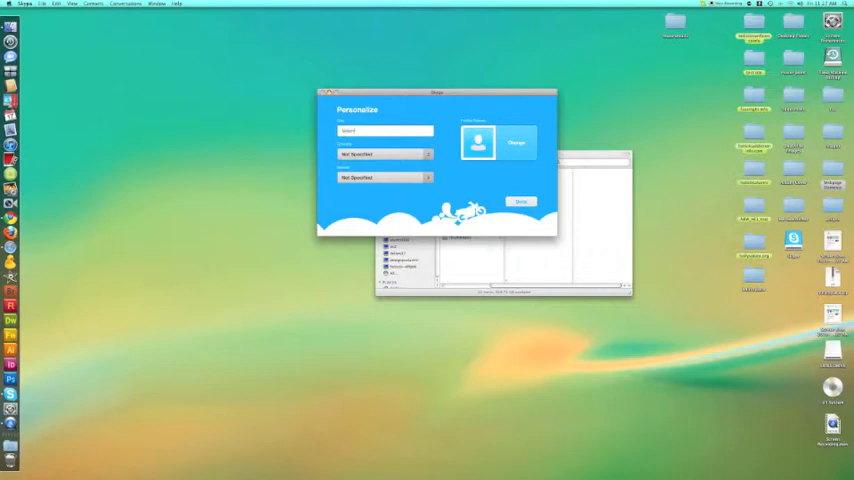
Choose a country and the next profile detail from their dropdown lists
click(384, 154)
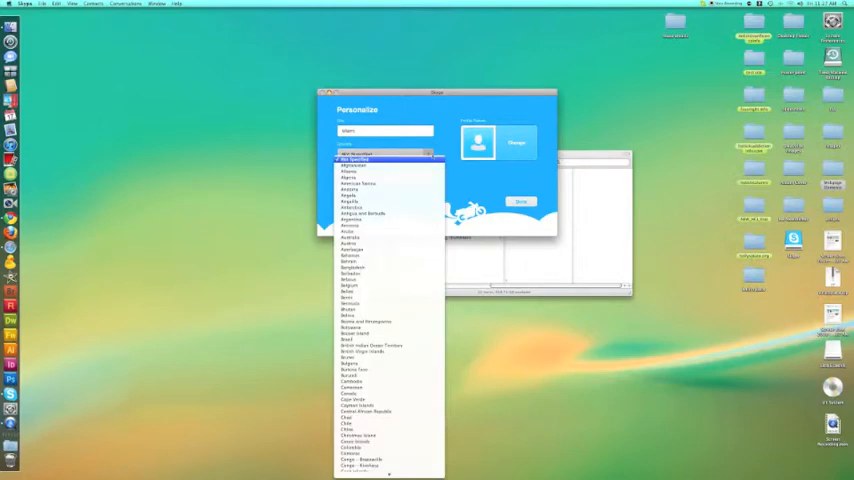
scroll(down, 3)
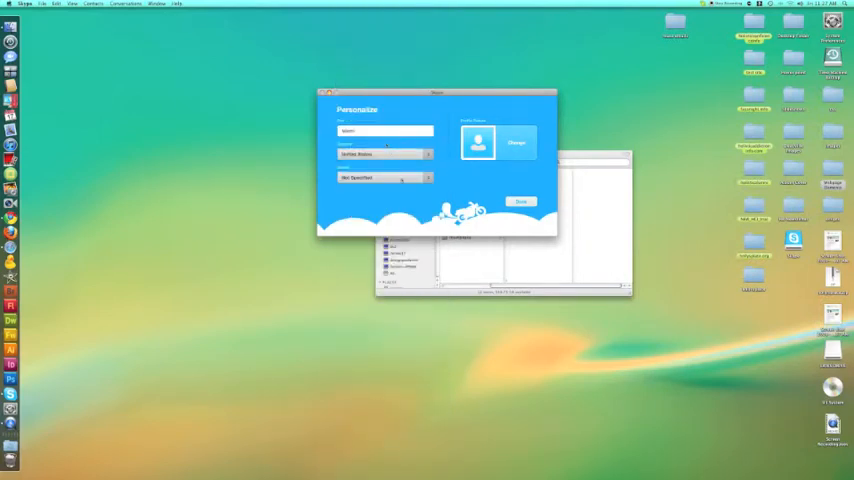
click(384, 178)
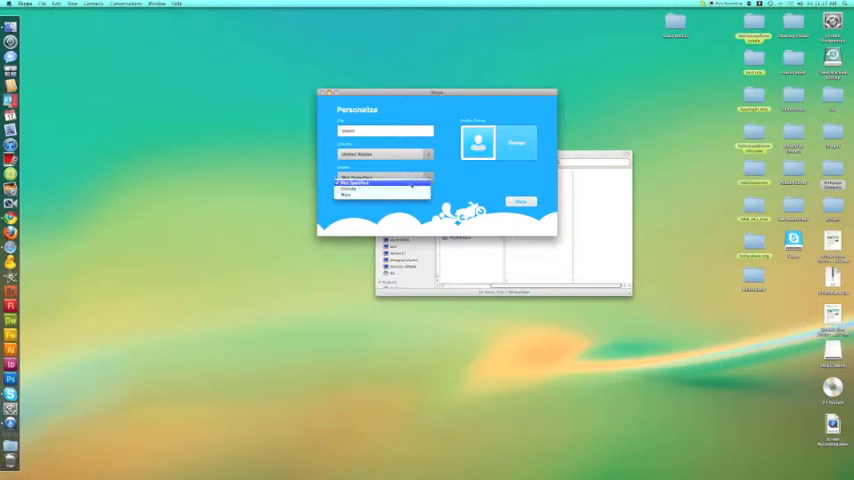
click(384, 176)
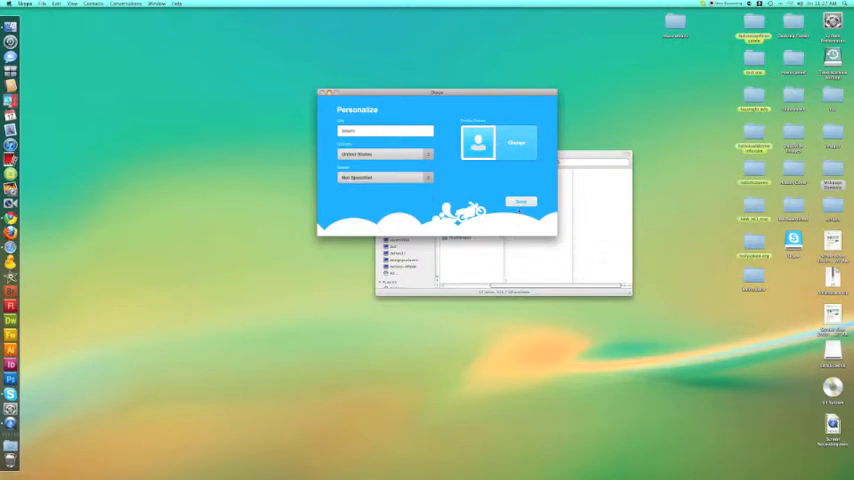
Finish personalisation with Done and dismiss the welcome tour to reach Contacts
click(520, 200)
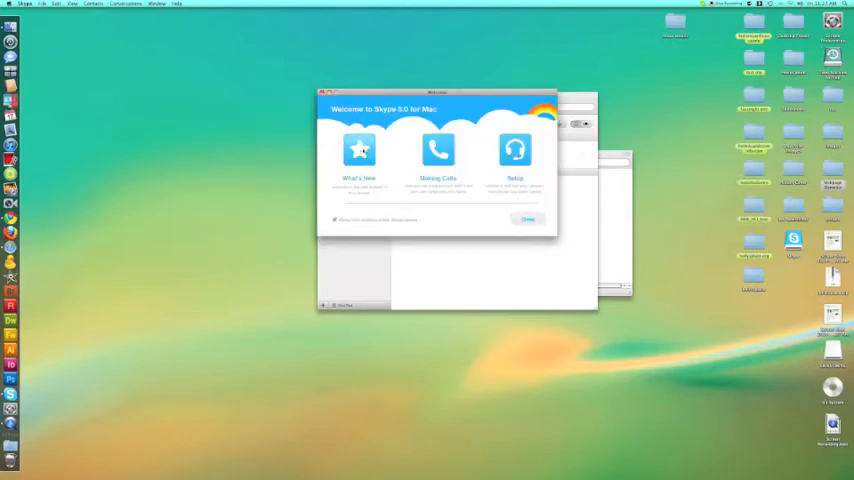
click(528, 220)
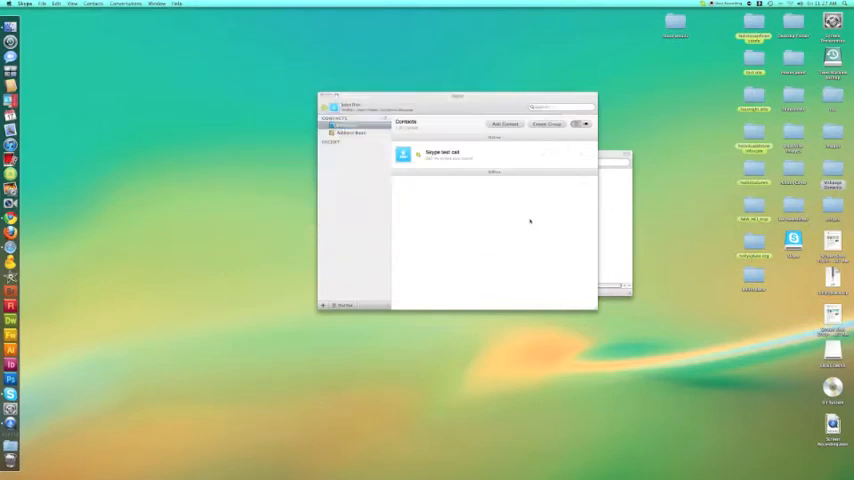